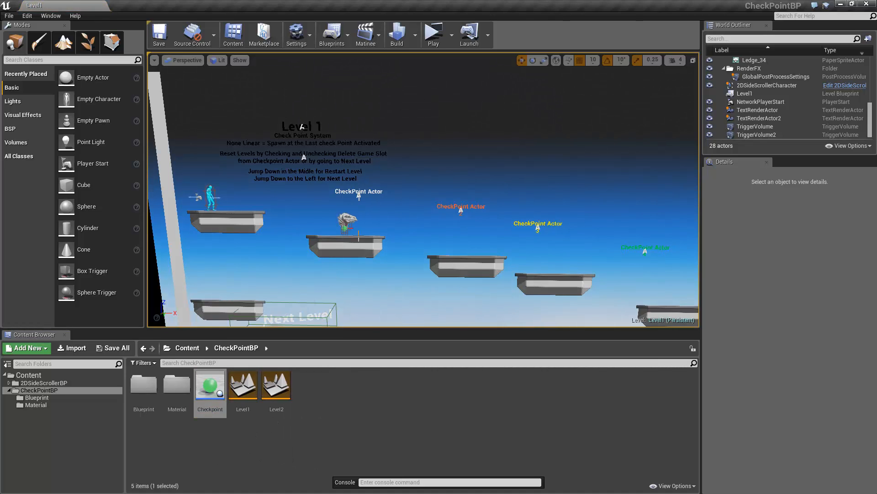
# Step: Select the checkpoint on the second platform and lock its Y axis
pyautogui.click(346, 221)
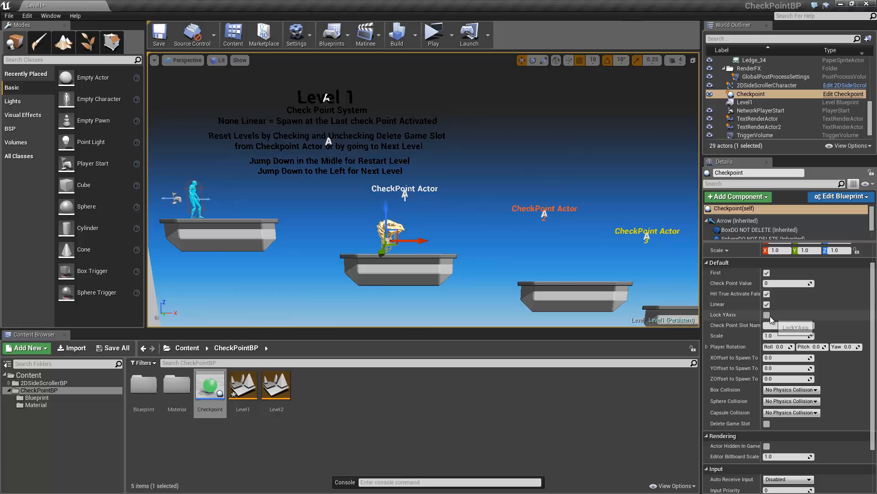
pyautogui.click(766, 315)
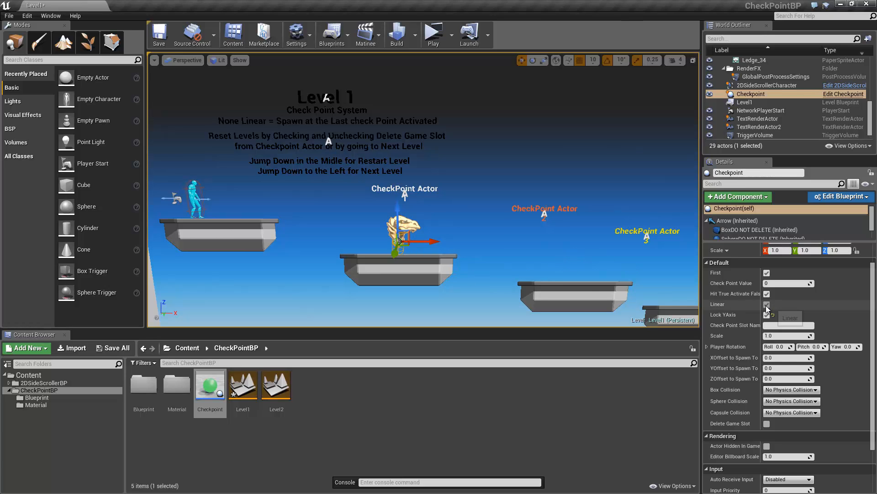
pyautogui.moveTo(766, 304)
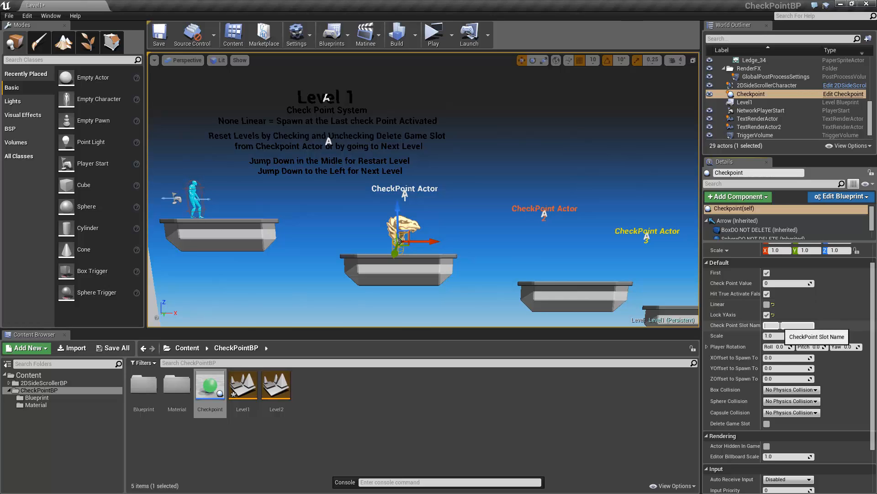
# Step: Set the checkpoint slot name to 'Game1' and box collision to No Collision
pyautogui.write('Gam')
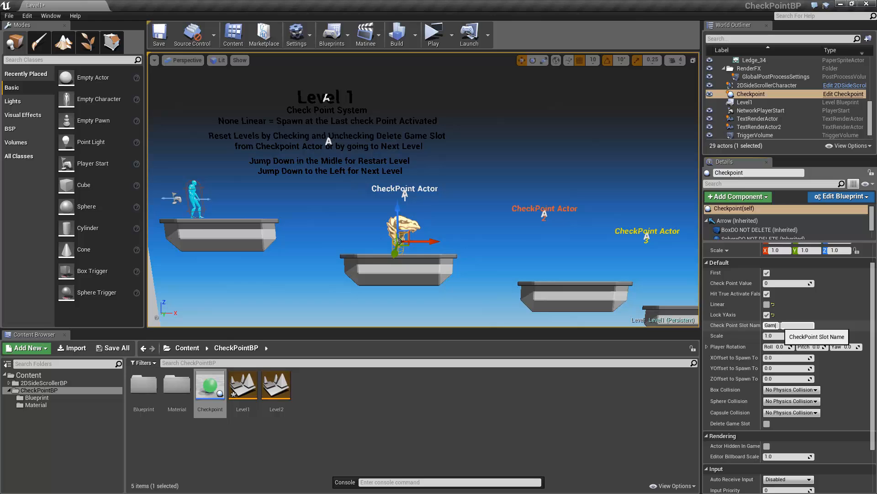
pyautogui.write('Game1')
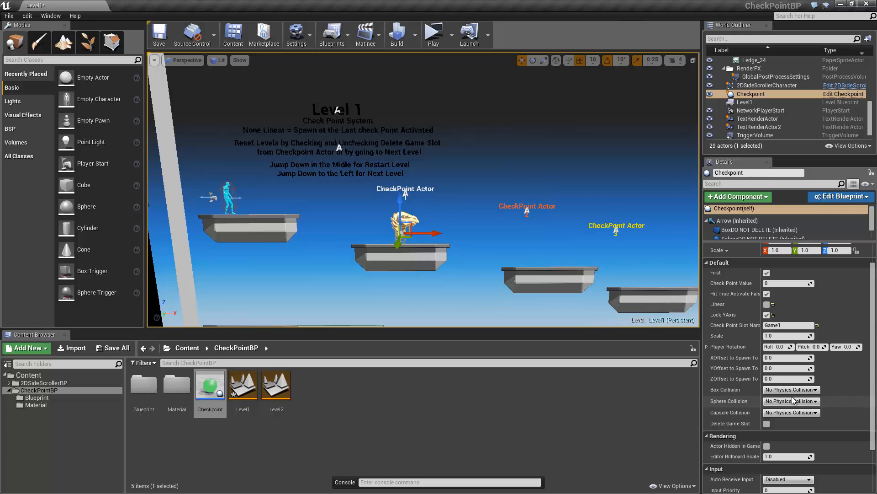
pyautogui.moveTo(791, 412)
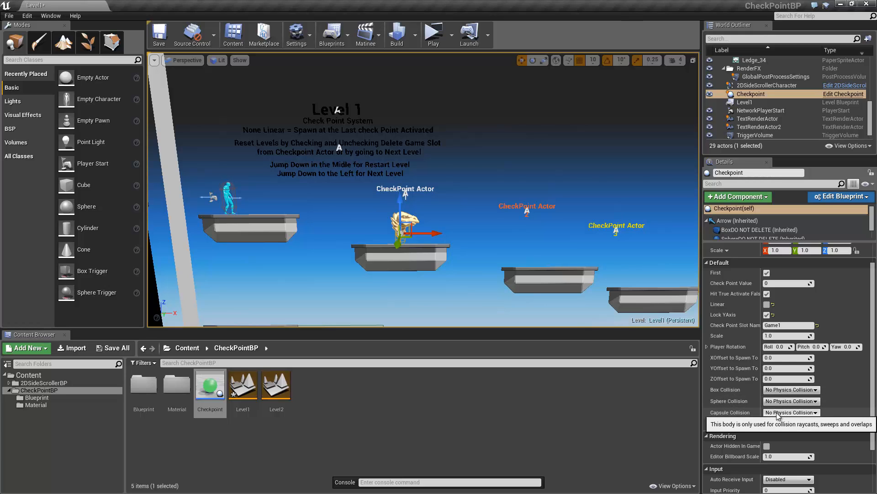
pyautogui.click(790, 389)
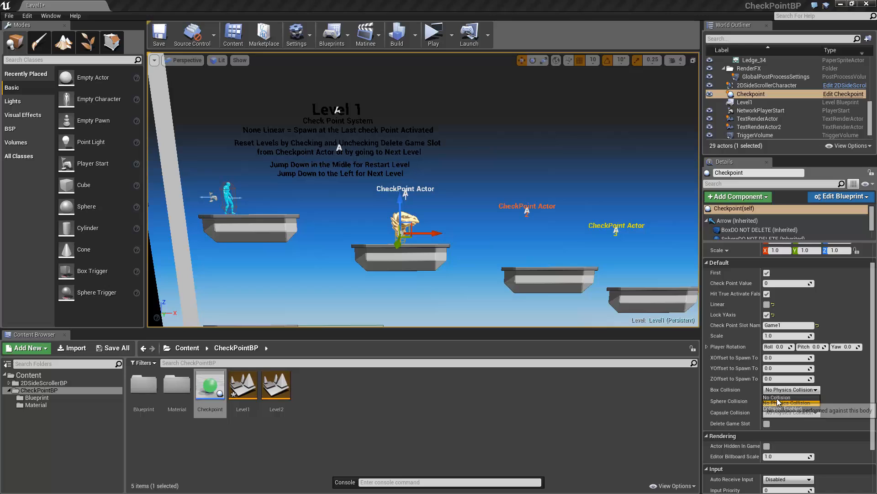
pyautogui.click(783, 397)
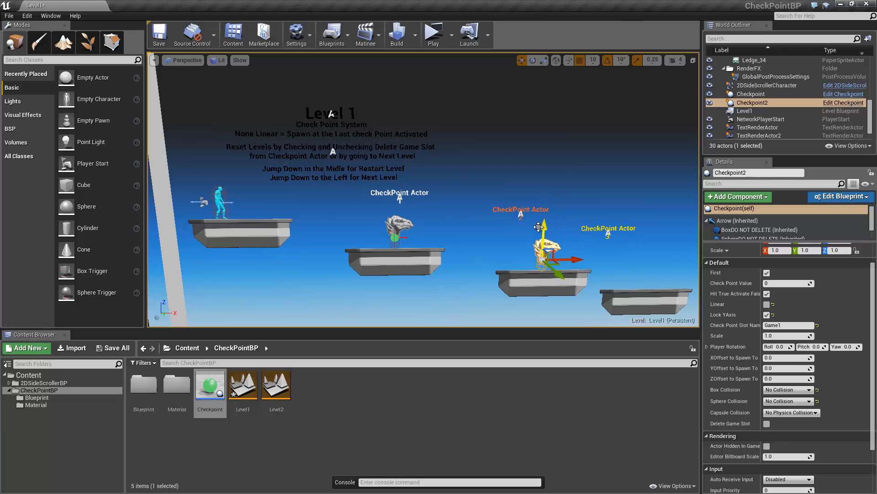
# Step: Untick First on Checkpoint2 so it is no longer the first checkpoint
pyautogui.click(766, 294)
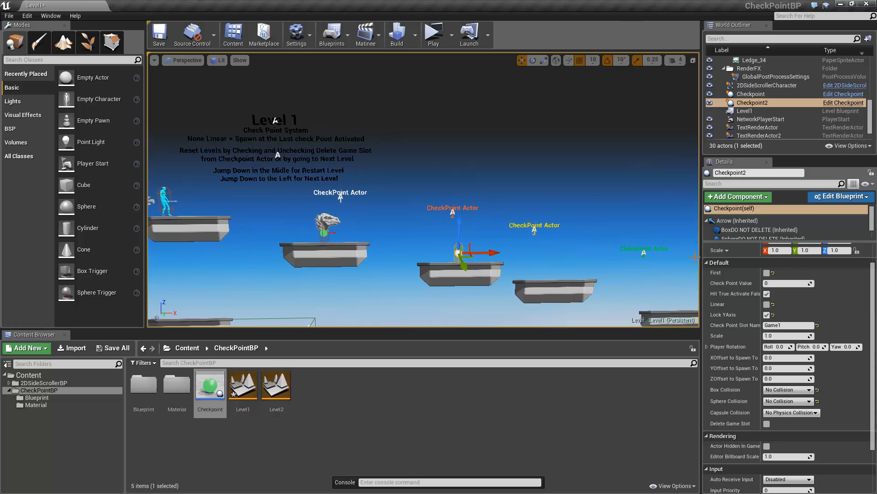
pyautogui.moveTo(789, 282)
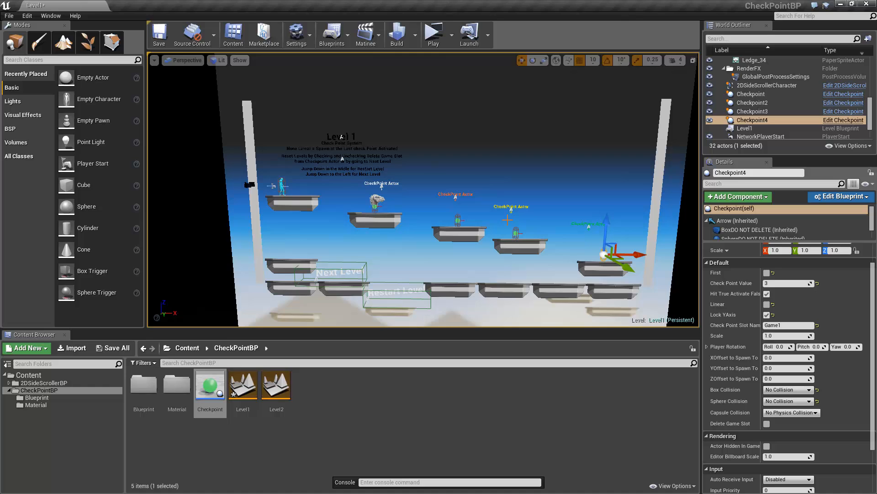
pyautogui.click(434, 34)
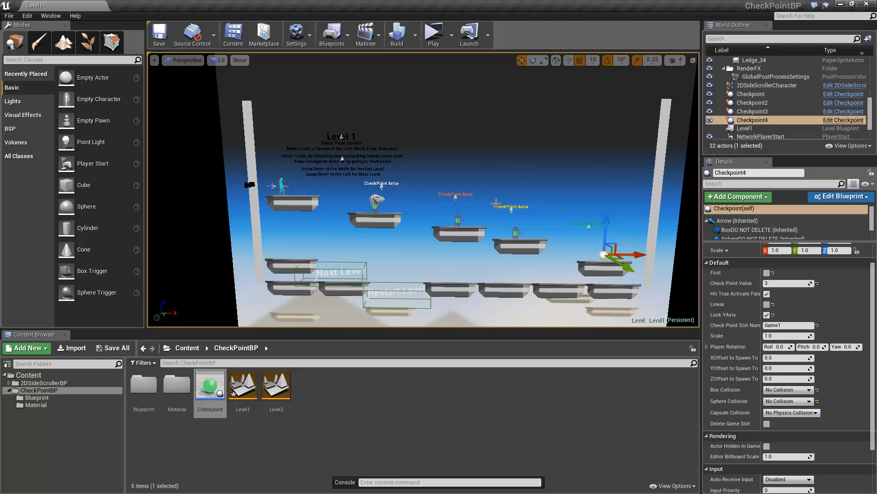
pyautogui.moveTo(249, 116)
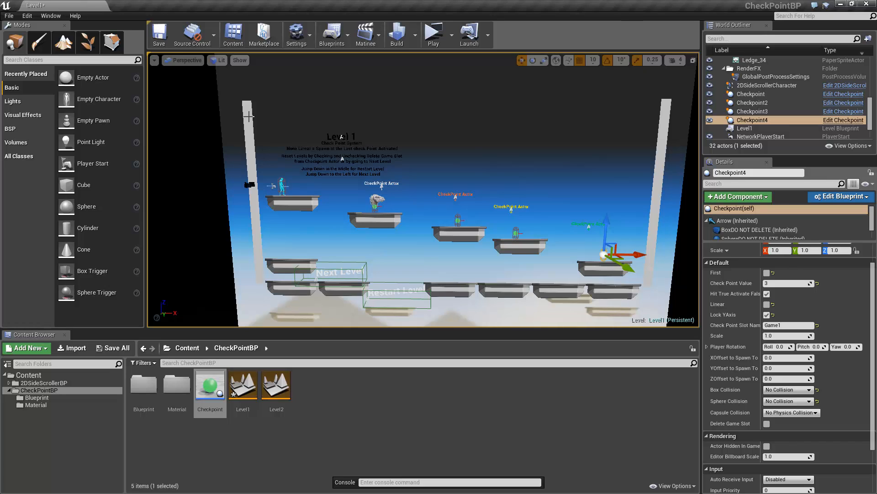
pyautogui.moveTo(768, 423)
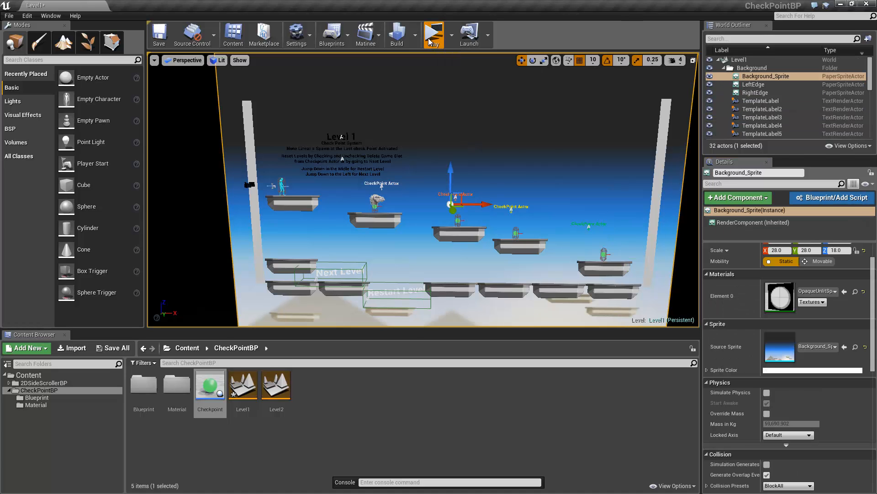
pyautogui.click(433, 30)
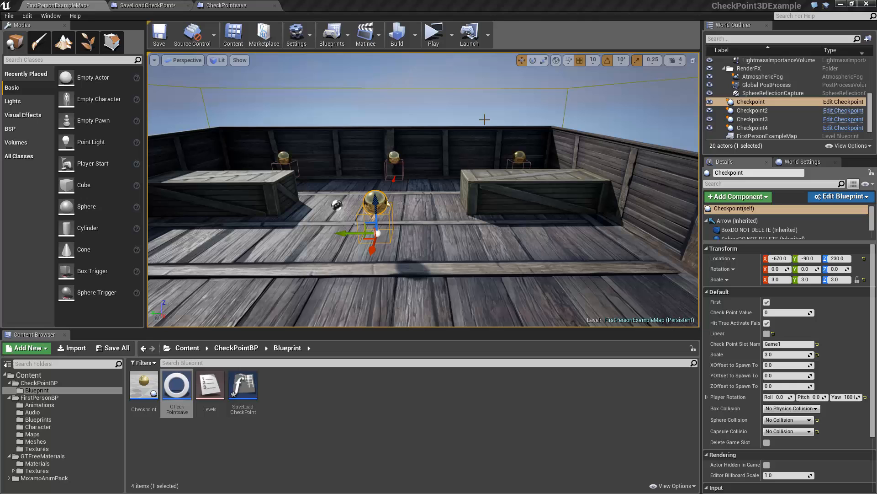
pyautogui.moveTo(401, 134)
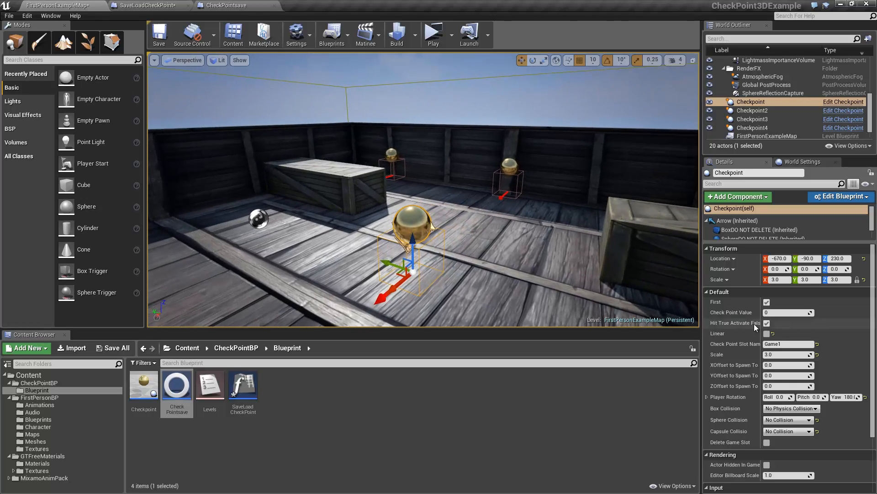
# Step: Tick Linear on the first checkpoint, then inspect Checkpoint2's settings
pyautogui.click(751, 110)
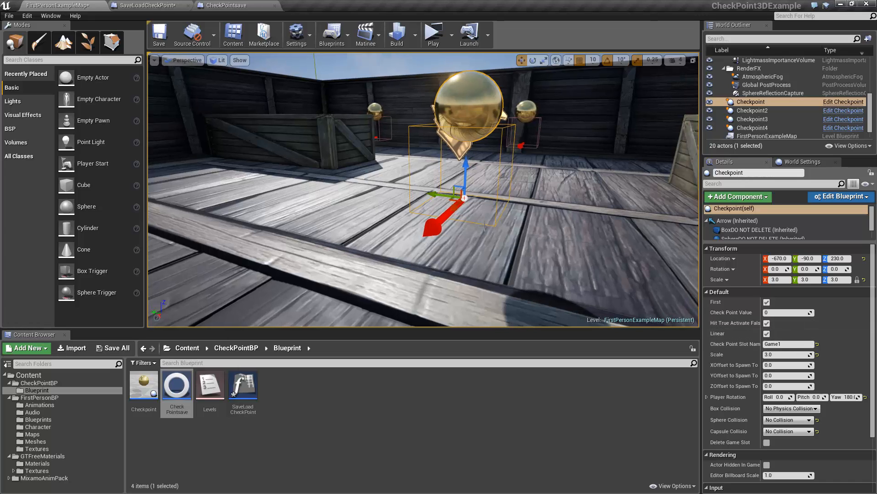
pyautogui.click(751, 110)
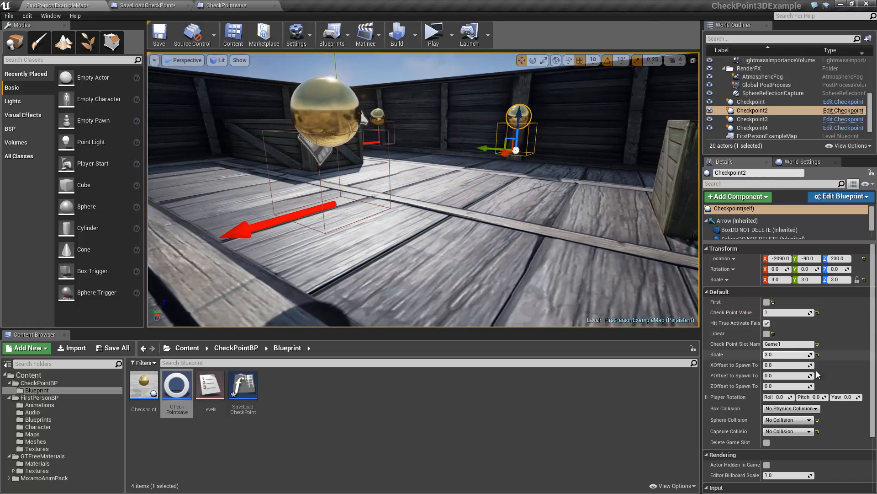
pyautogui.moveTo(767, 336)
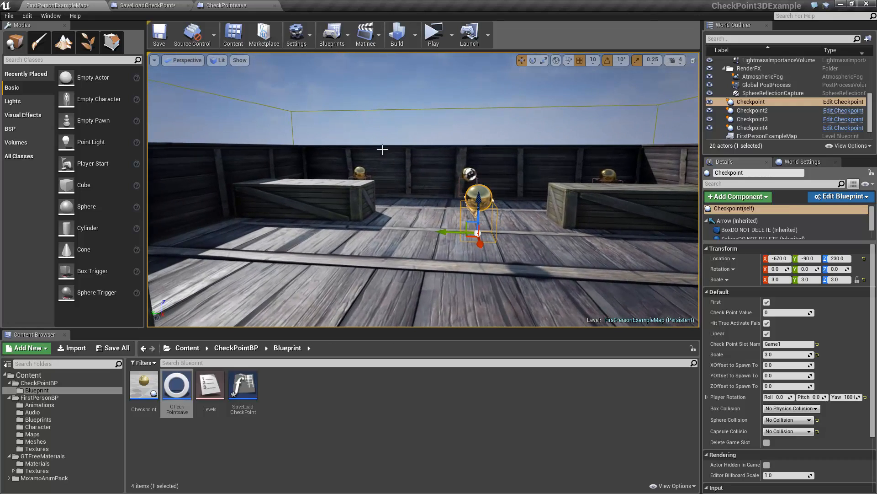
pyautogui.moveTo(433, 32)
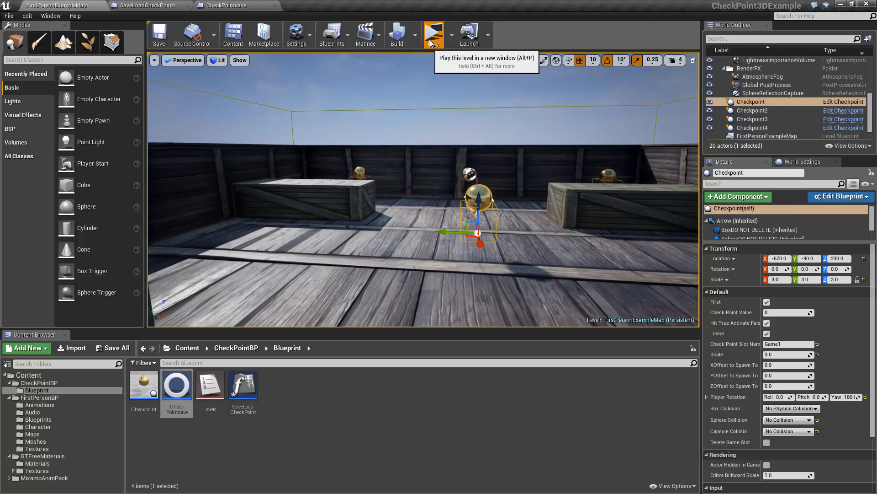
pyautogui.click(434, 33)
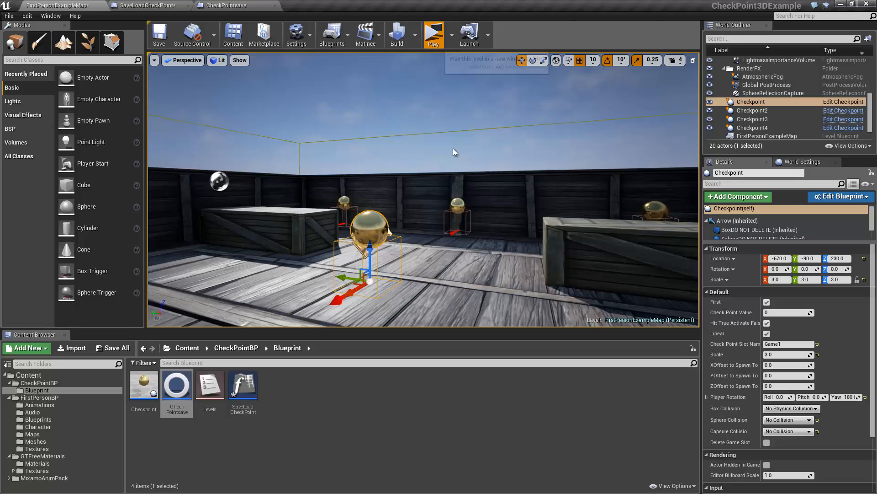
# Step: Compare Checkpoint2's spawn rotation, return to Checkpoint, and test-play with yaw 0
pyautogui.click(434, 30)
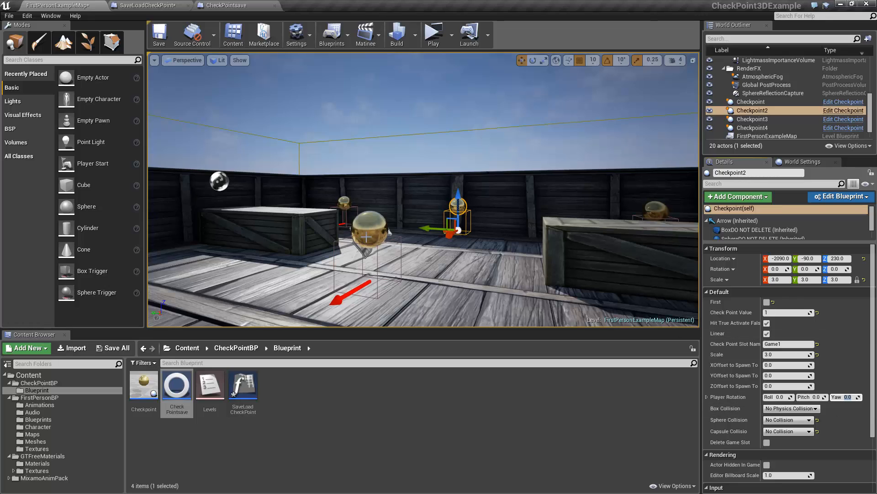
pyautogui.click(752, 101)
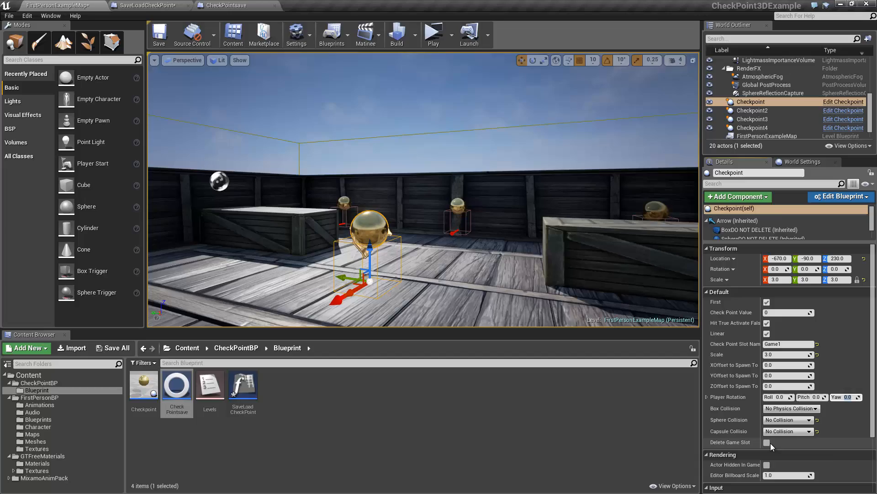
pyautogui.moveTo(433, 35)
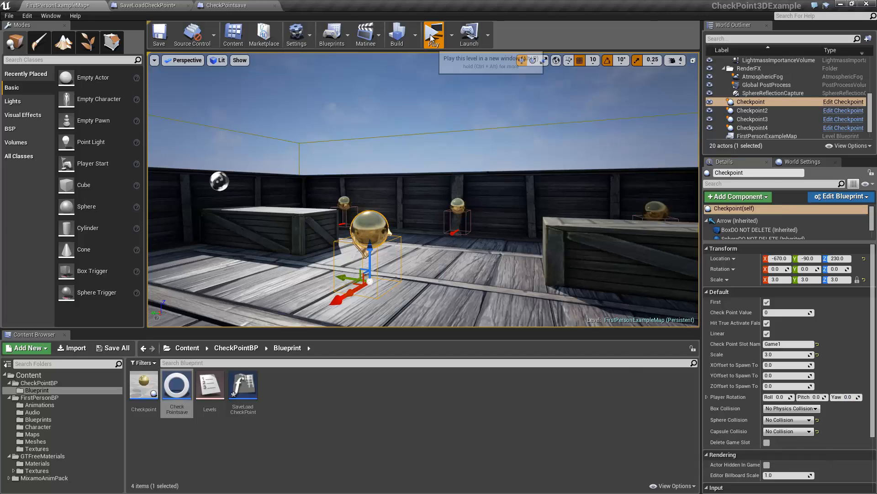
pyautogui.click(433, 35)
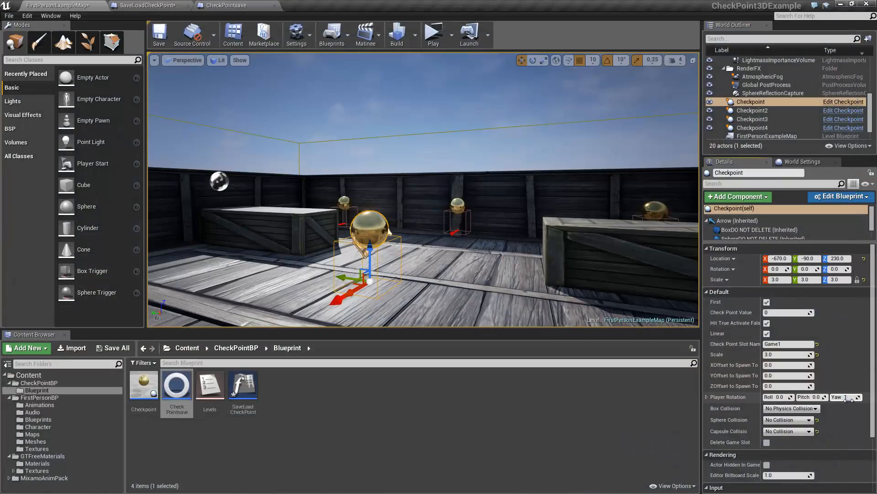
# Step: Set Checkpoint's Player Rotation Yaw back to 180, then select Checkpoint3
pyautogui.click(432, 31)
pyautogui.write('180')
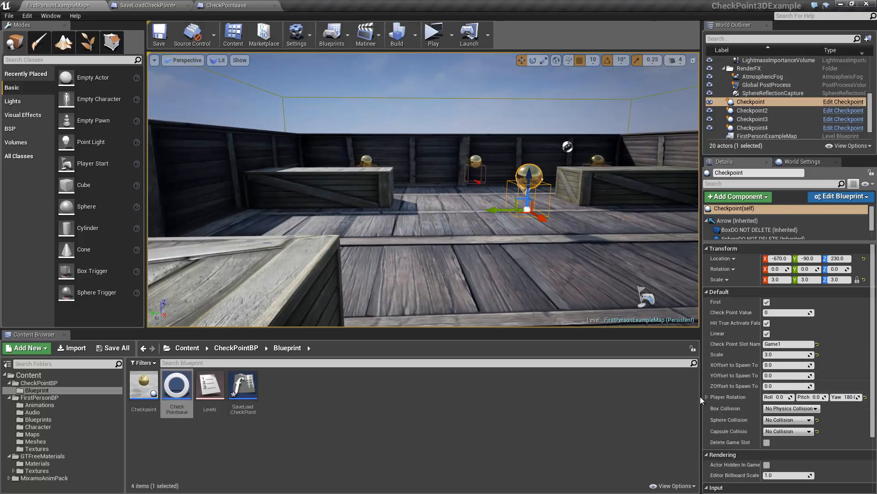
pyautogui.click(752, 119)
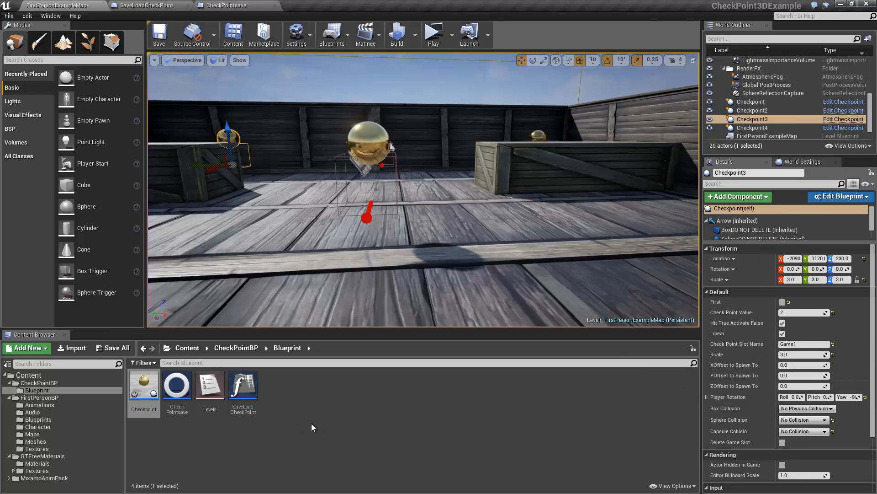